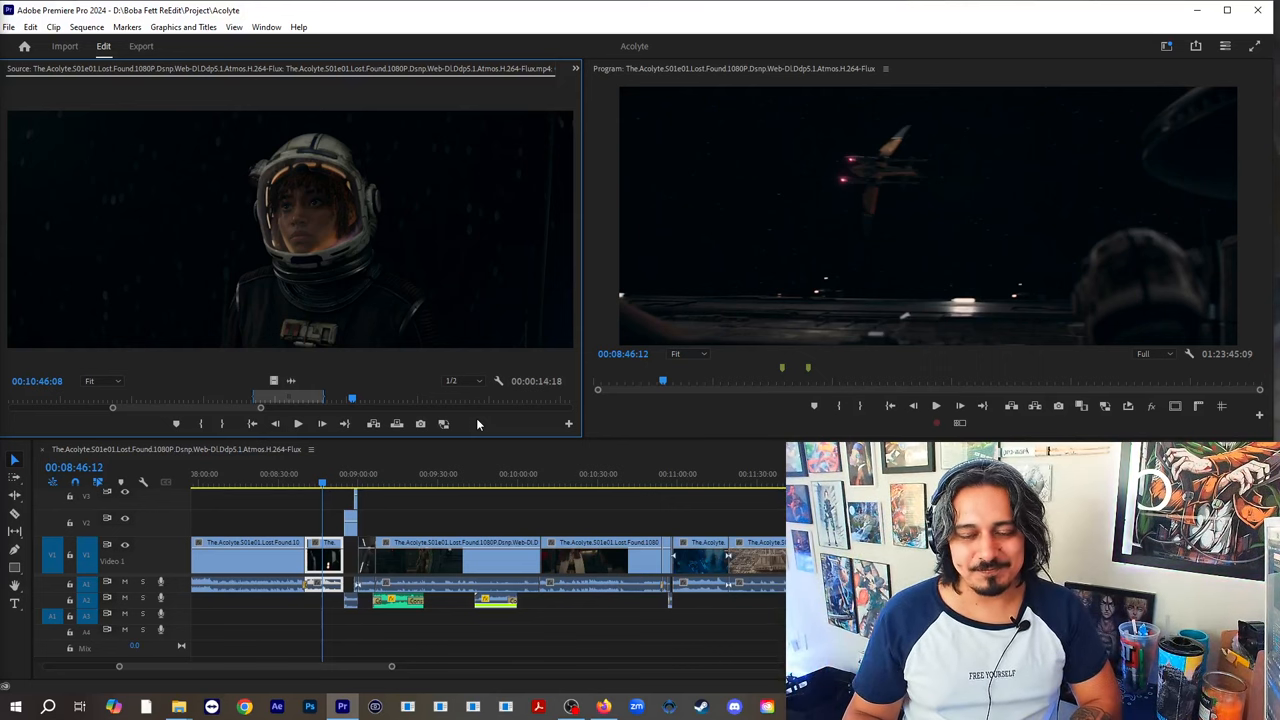
{"action": "mouse_move", "coordinate": [548, 424]}
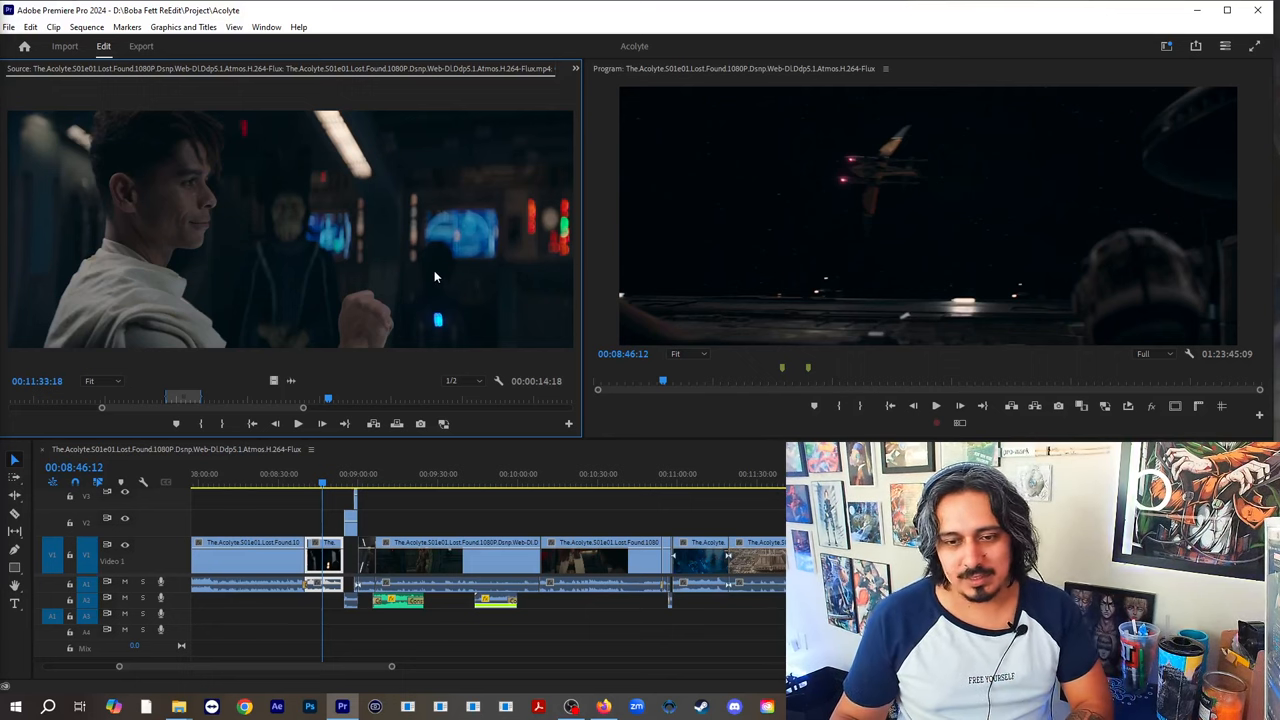
{"action": "mouse_move", "coordinate": [324, 398]}
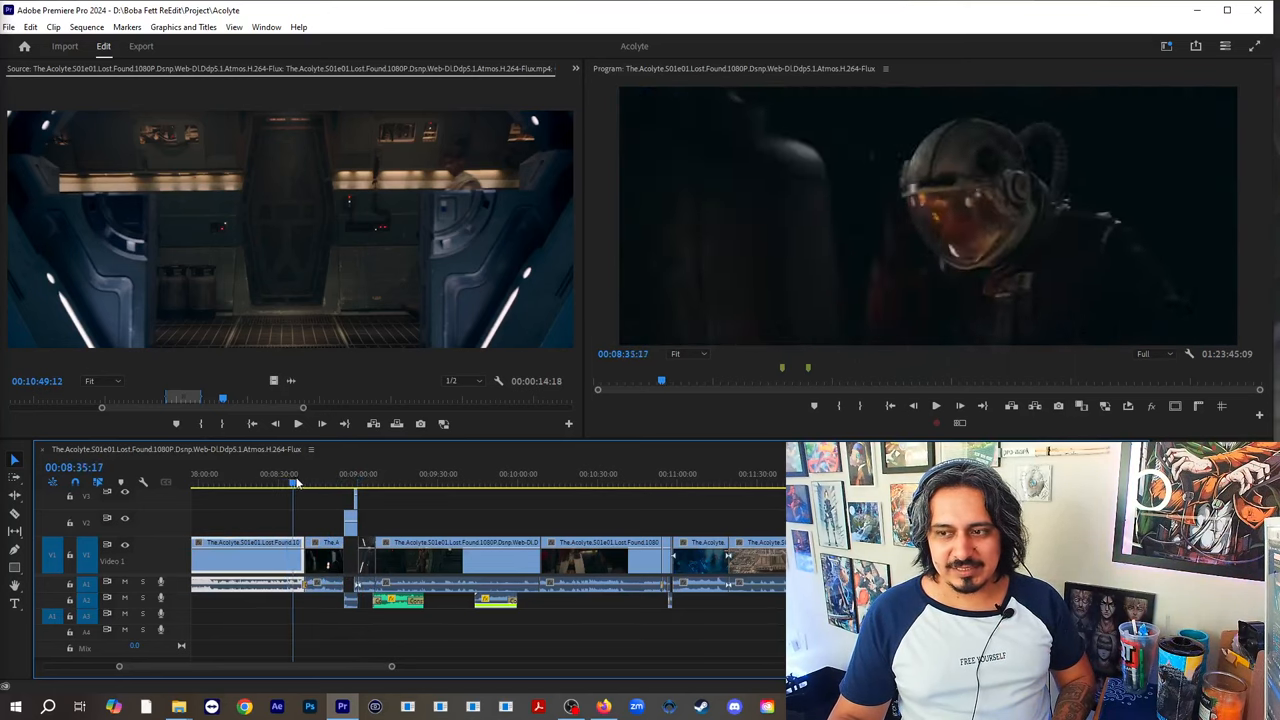
Move the sequence playhead to 00:08:59:16 on the figure by the hexagonal door.
{"action": "left_click", "coordinate": [340, 486]}
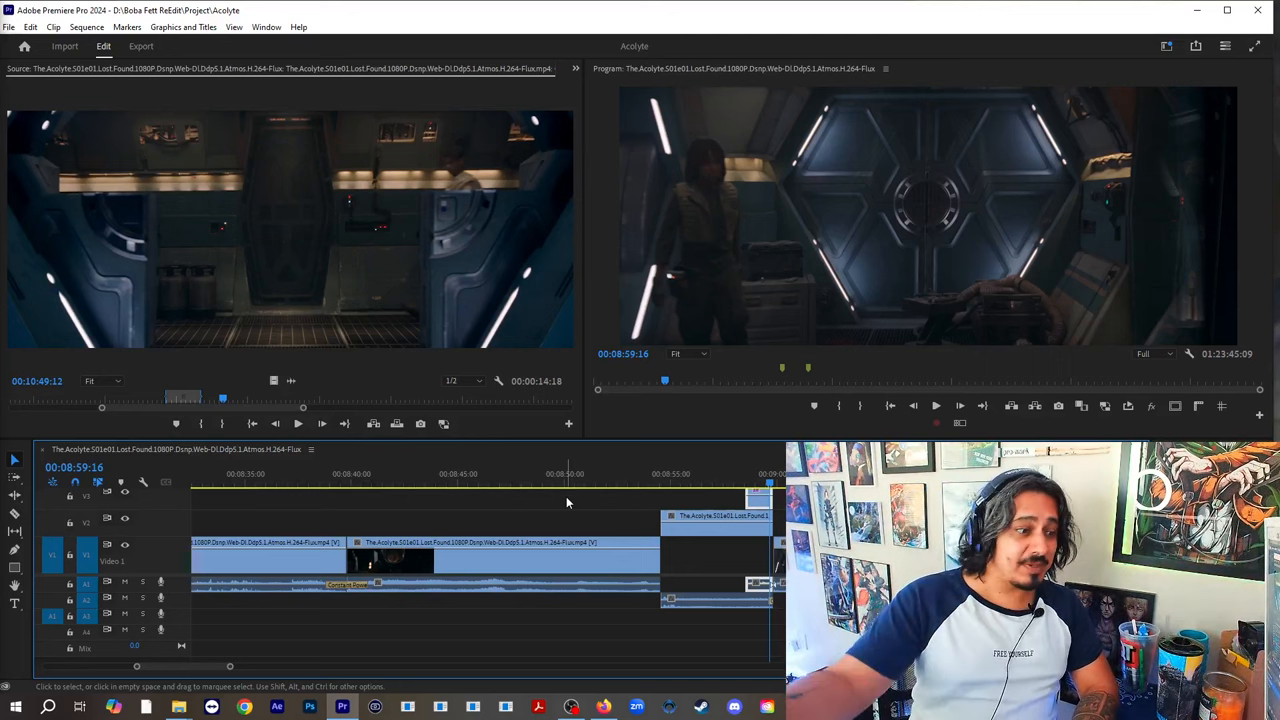
{"action": "left_click", "coordinate": [936, 404]}
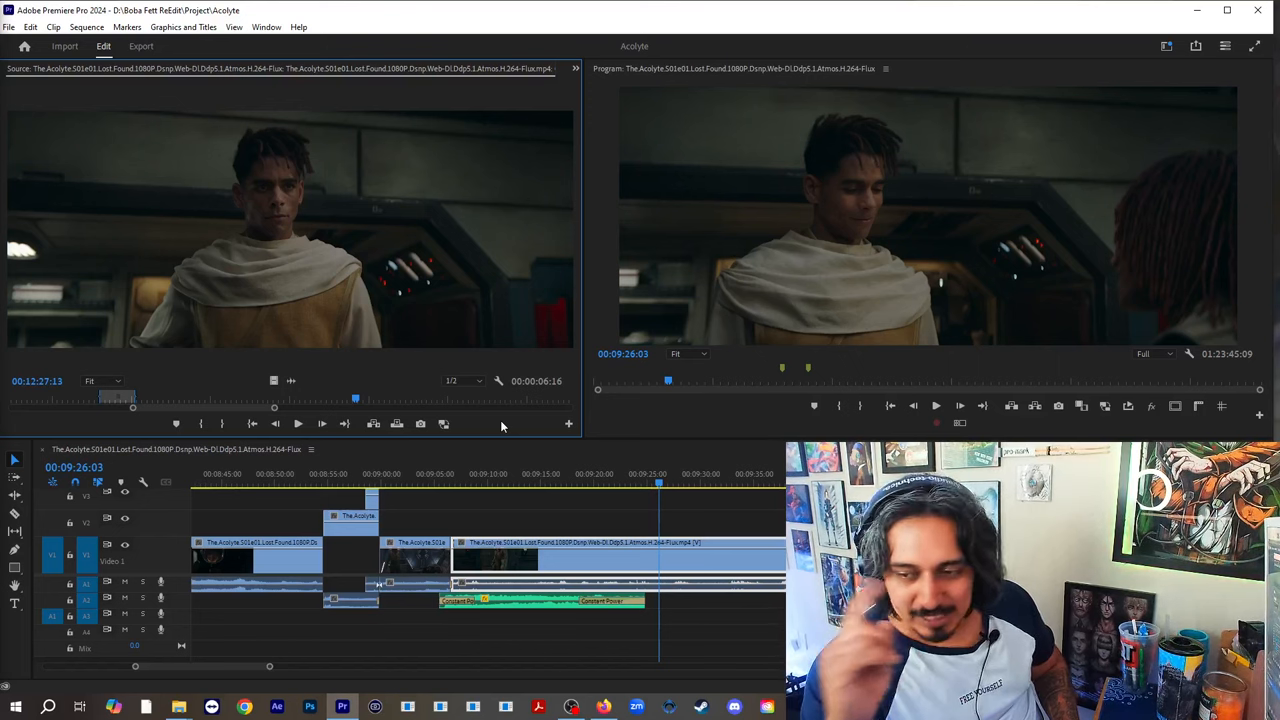
{"action": "mouse_move", "coordinate": [760, 462]}
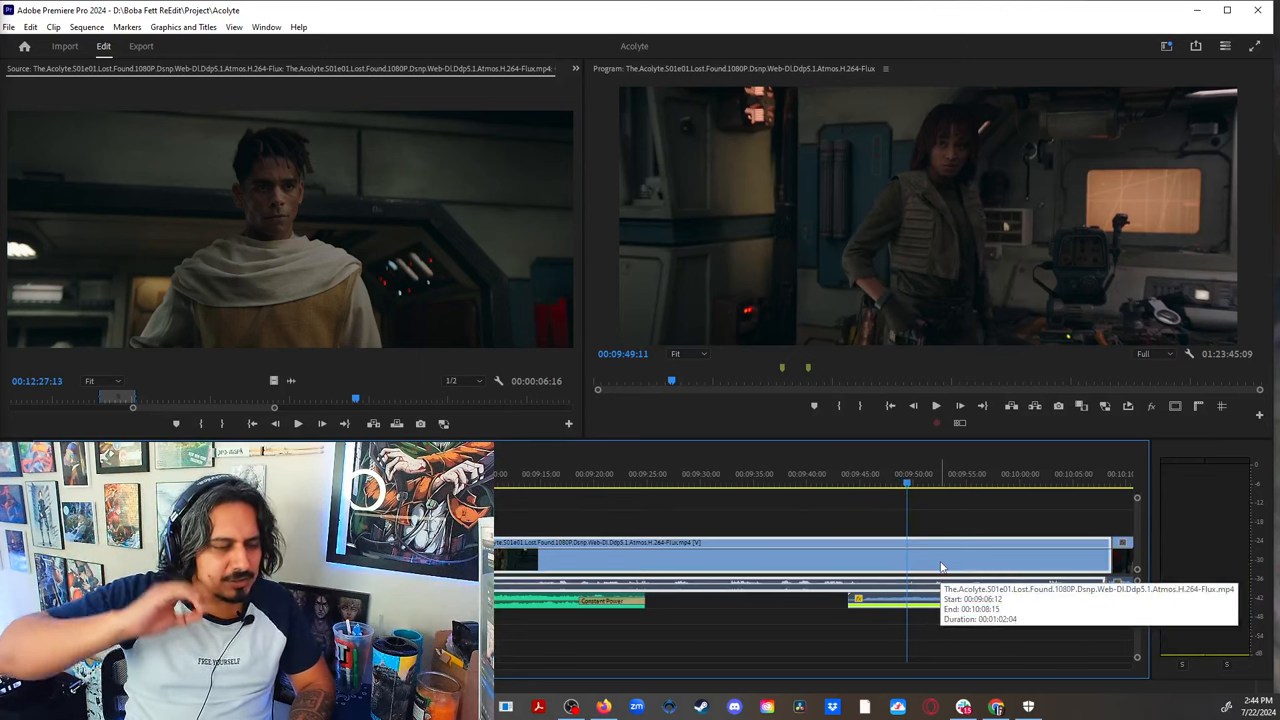
{"action": "left_click", "coordinate": [936, 404]}
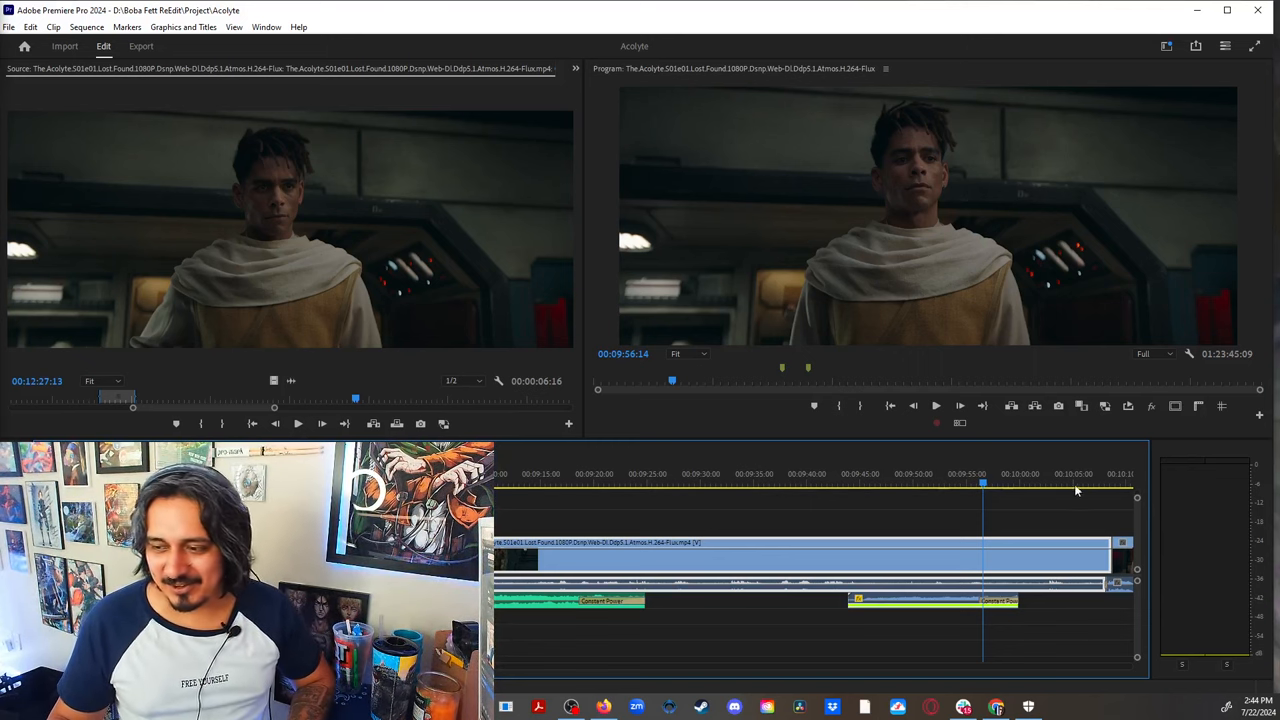
{"action": "left_click", "coordinate": [1010, 486]}
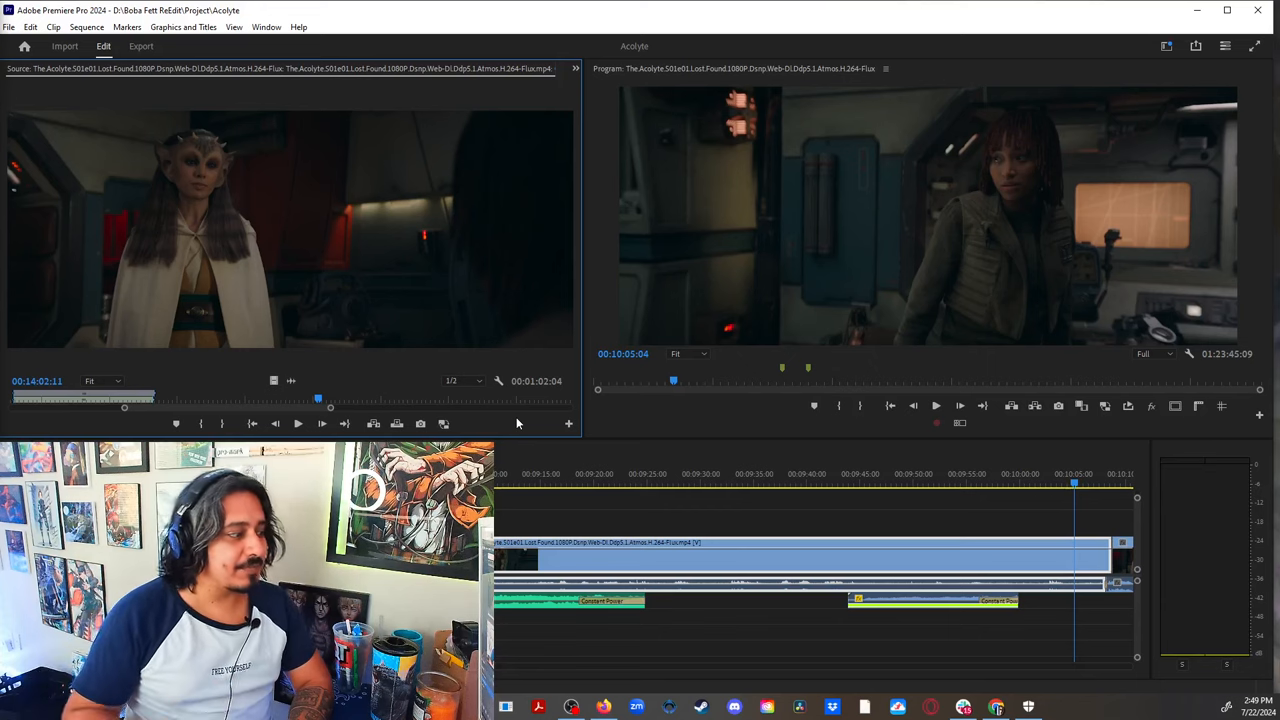
Scrub the Source Monitor forward to about 00:14:33, the robed young man's close-up.
{"action": "left_click", "coordinate": [298, 424]}
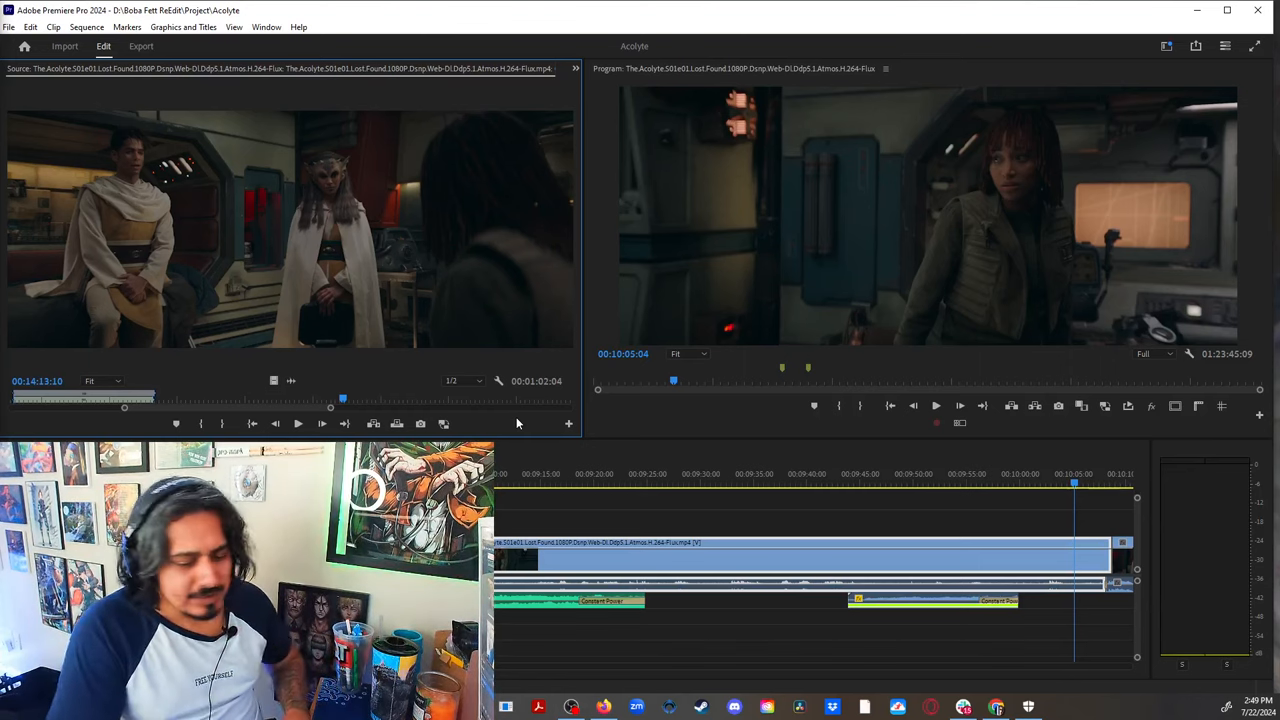
{"action": "left_click", "coordinate": [296, 424]}
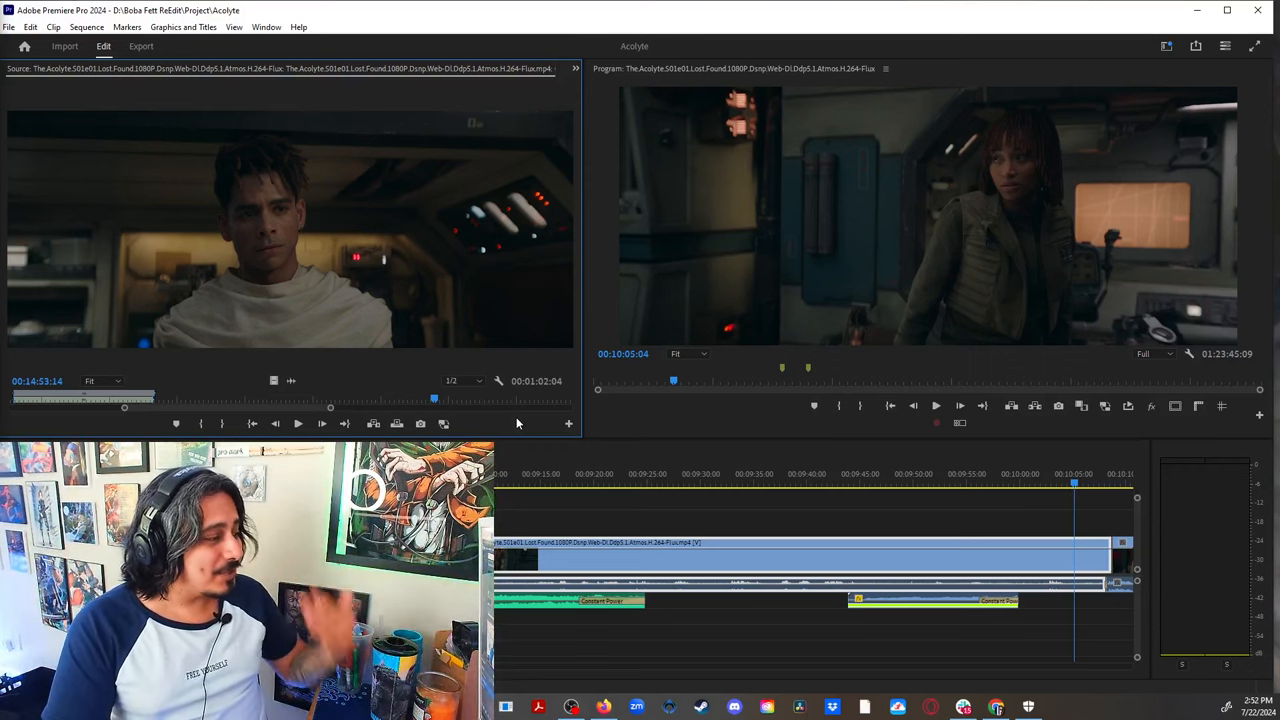
Scrub the Source Monitor back to around 00:13:20, the dim blue-lit ship interior.
{"action": "left_click", "coordinate": [298, 424]}
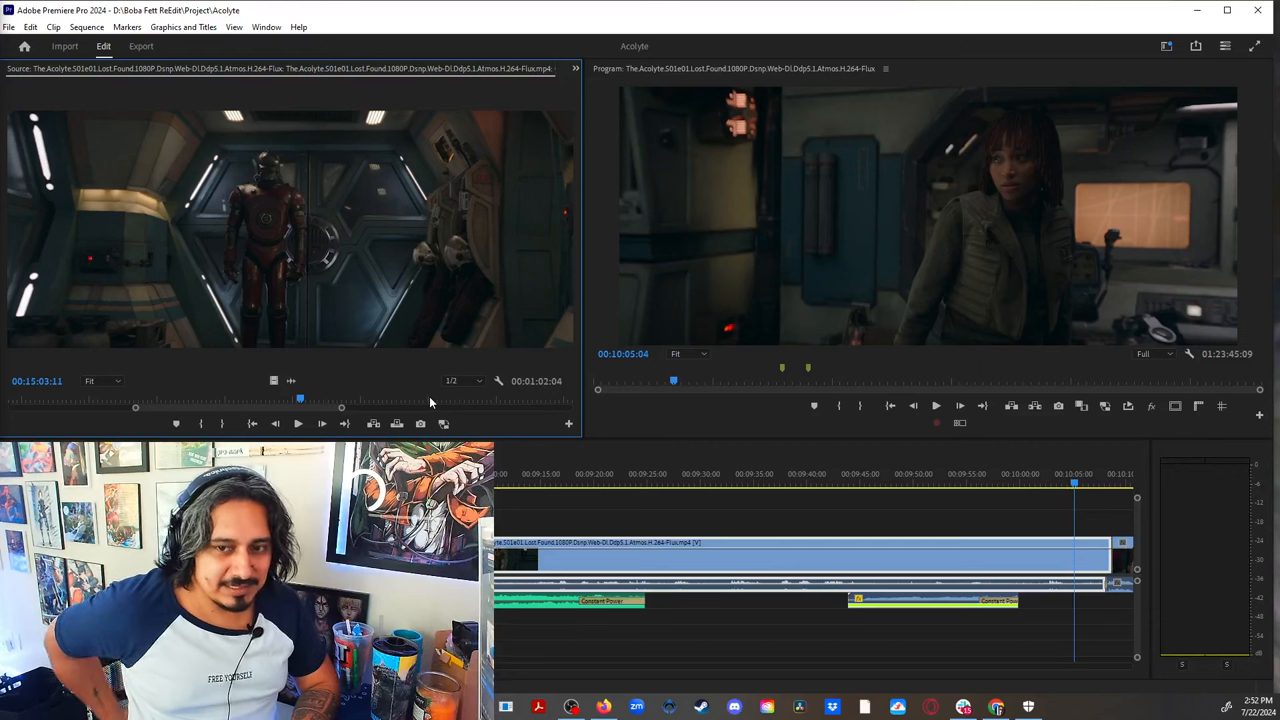
{"action": "left_click", "coordinate": [298, 424]}
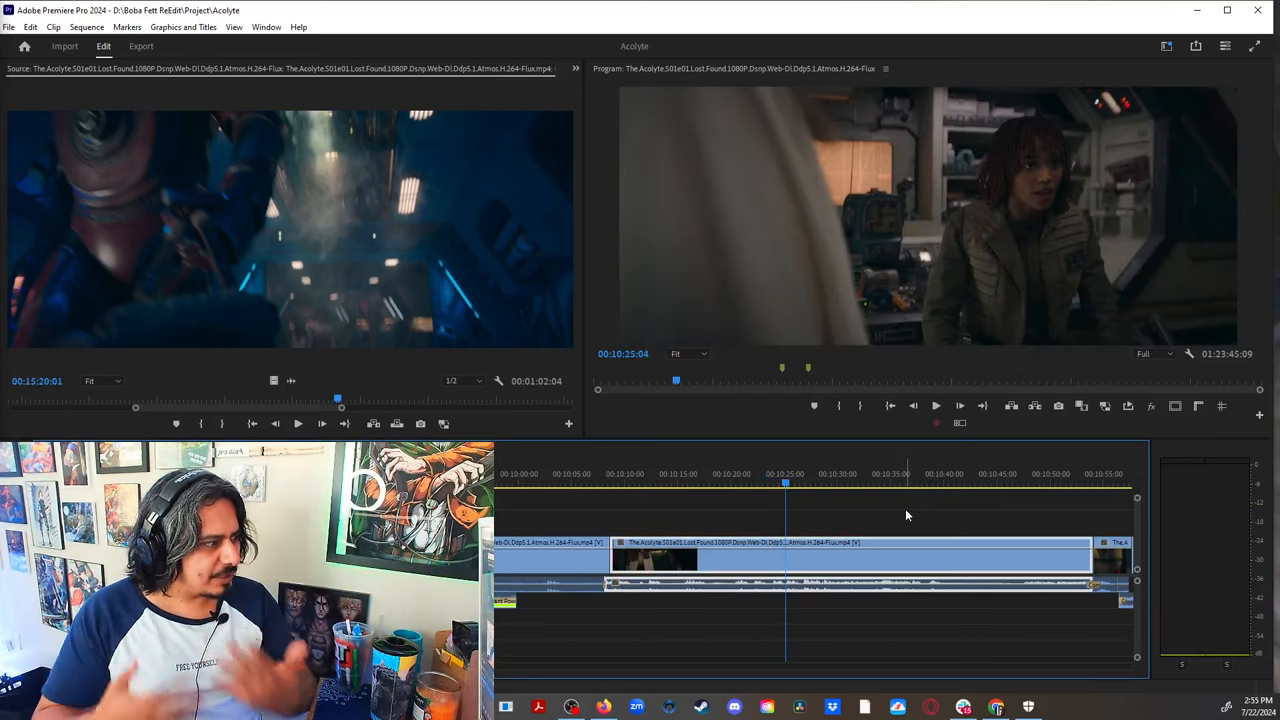
Preview the young man's shot later in the sequence and cut the redundant interrogation dialogue around it.
{"action": "left_click", "coordinate": [1012, 474]}
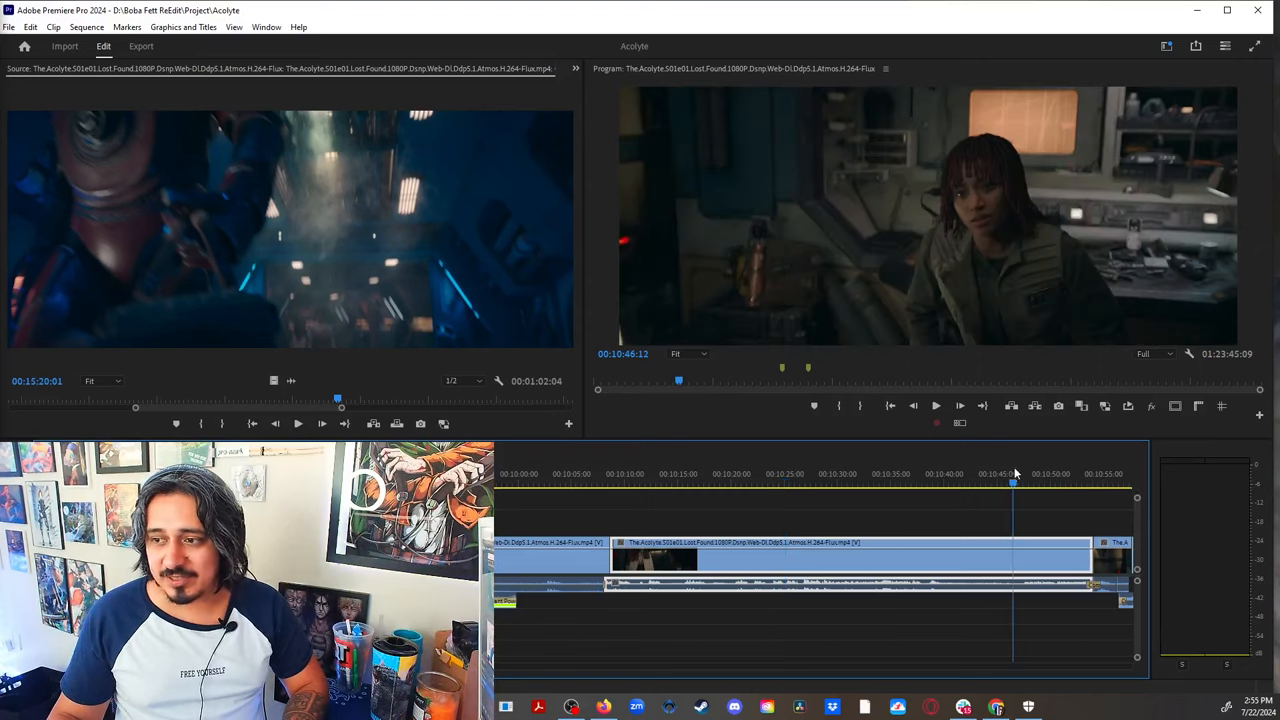
{"action": "left_click", "coordinate": [928, 472]}
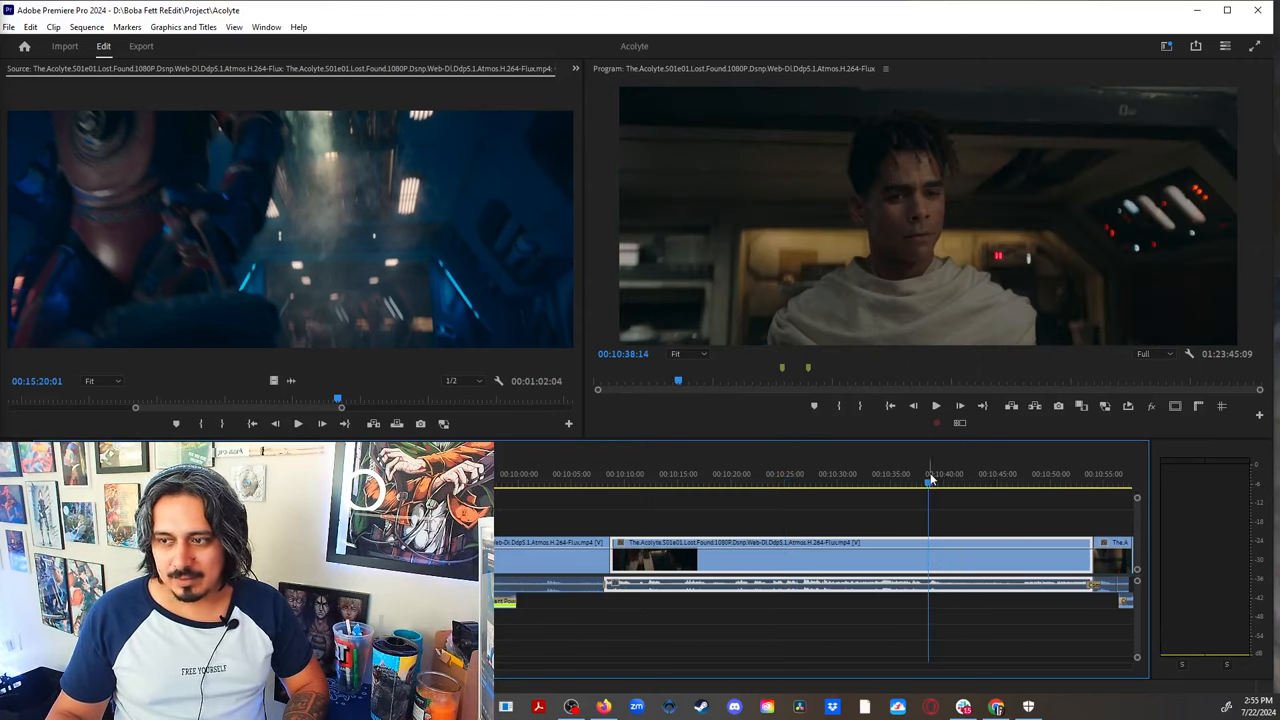
{"action": "left_click", "coordinate": [936, 404]}
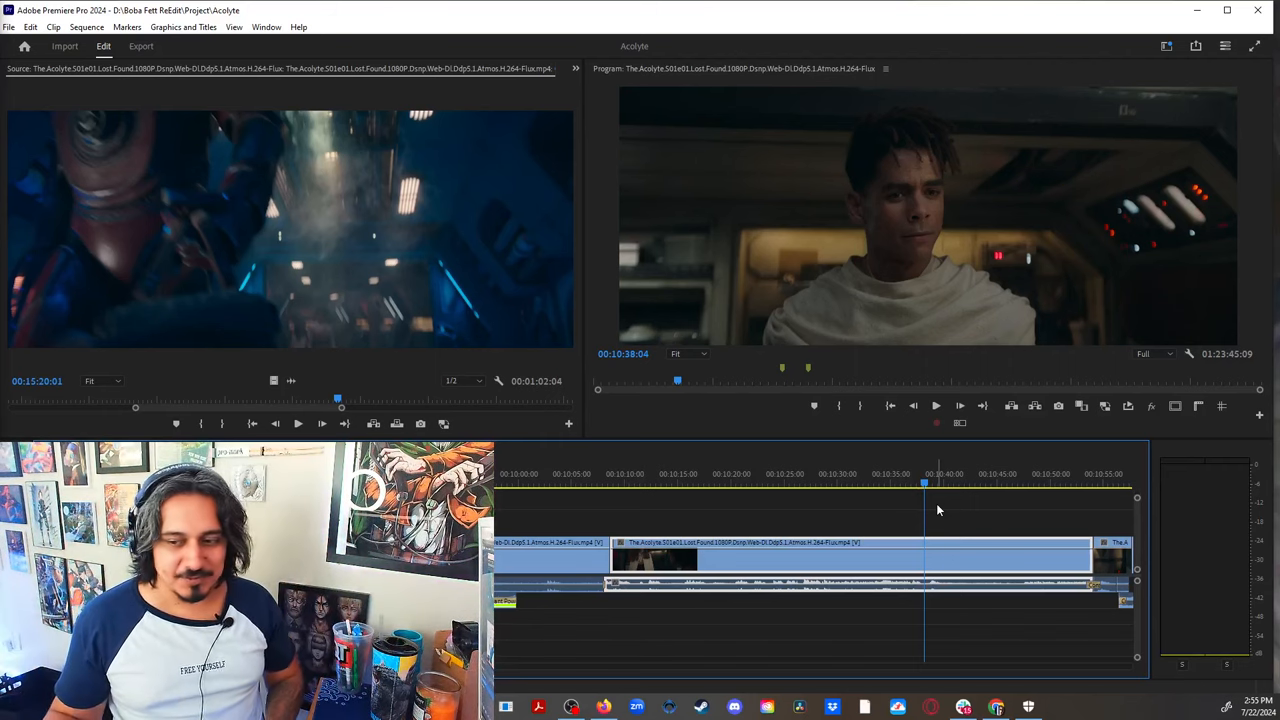
{"action": "left_click", "coordinate": [936, 404]}
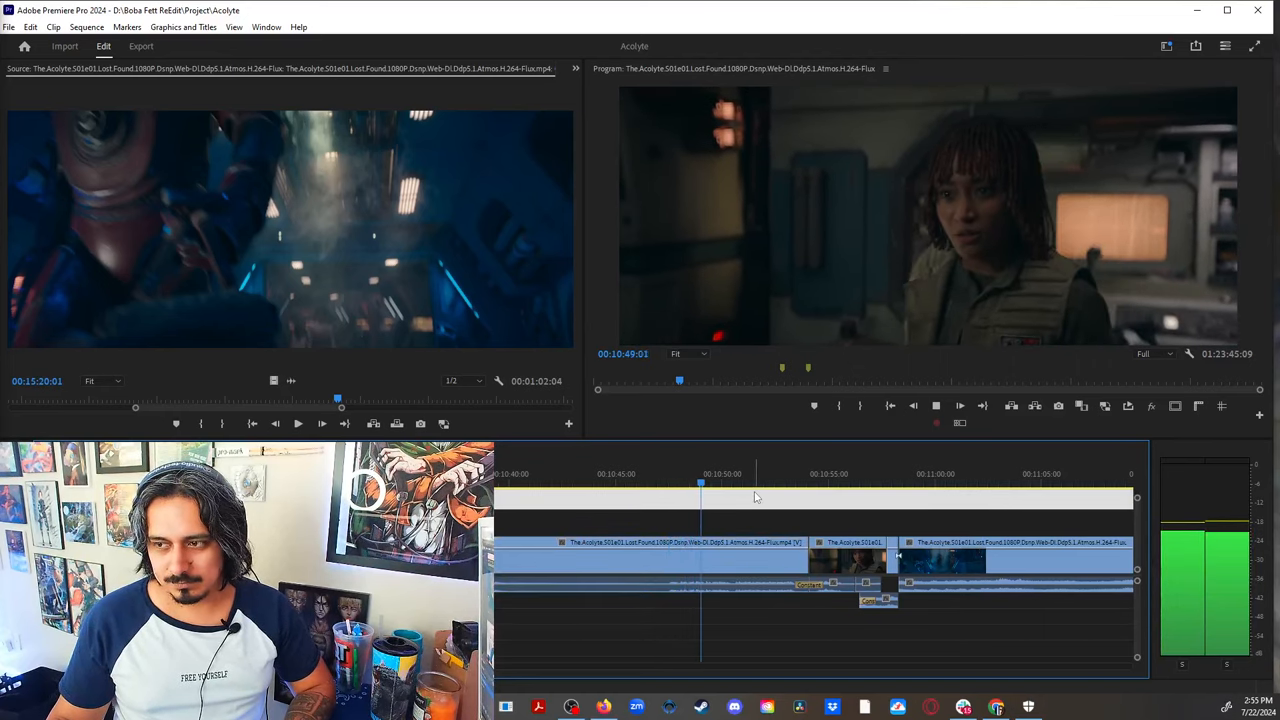
Place the response audio under the reaction shot at 10:53:16.
{"action": "left_click", "coordinate": [744, 474]}
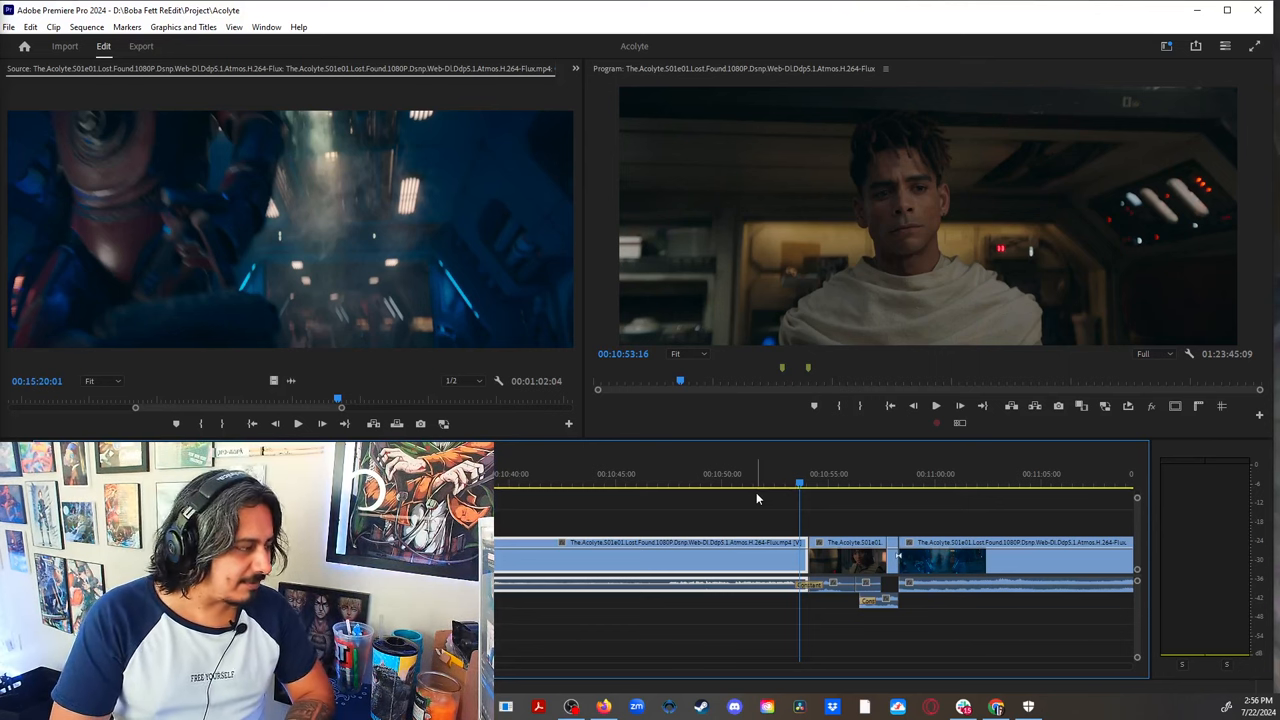
{"action": "mouse_move", "coordinate": [764, 524]}
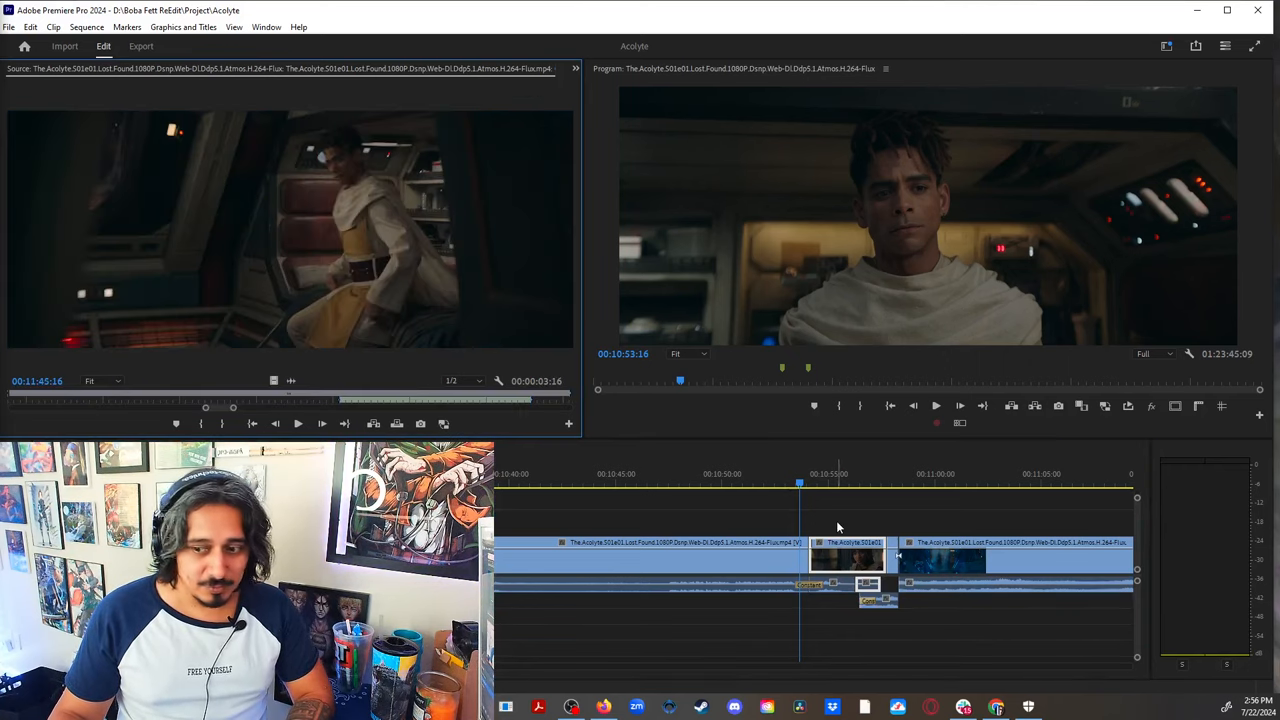
{"action": "mouse_move", "coordinate": [500, 430]}
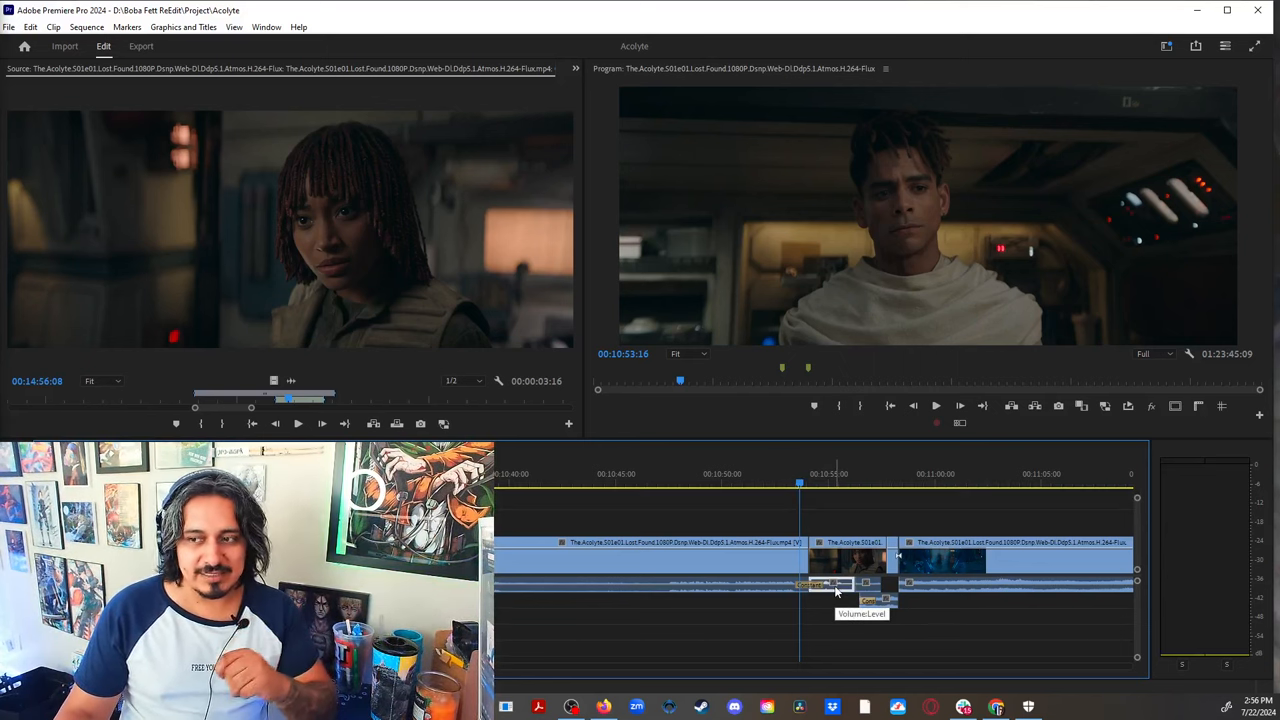
Replay from before the edit, then jump to just after the inserted clips at 10:57:06.
{"action": "left_click", "coordinate": [660, 482]}
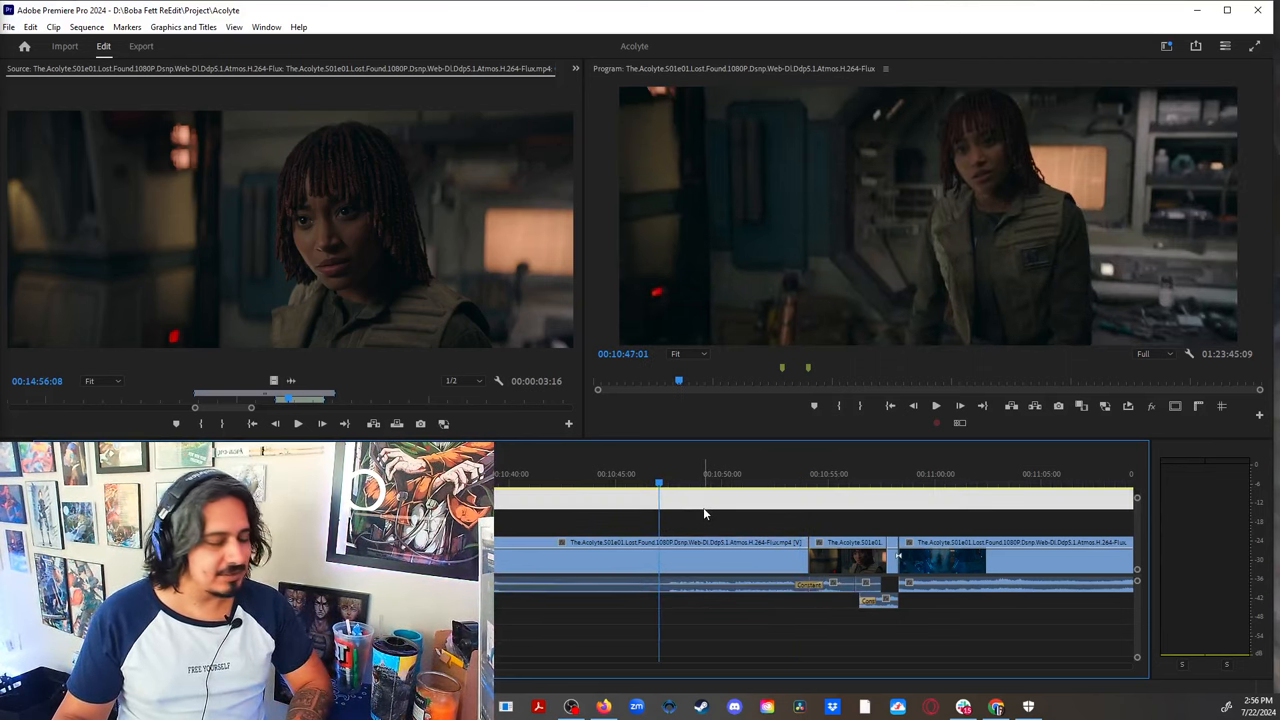
{"action": "left_click", "coordinate": [888, 480]}
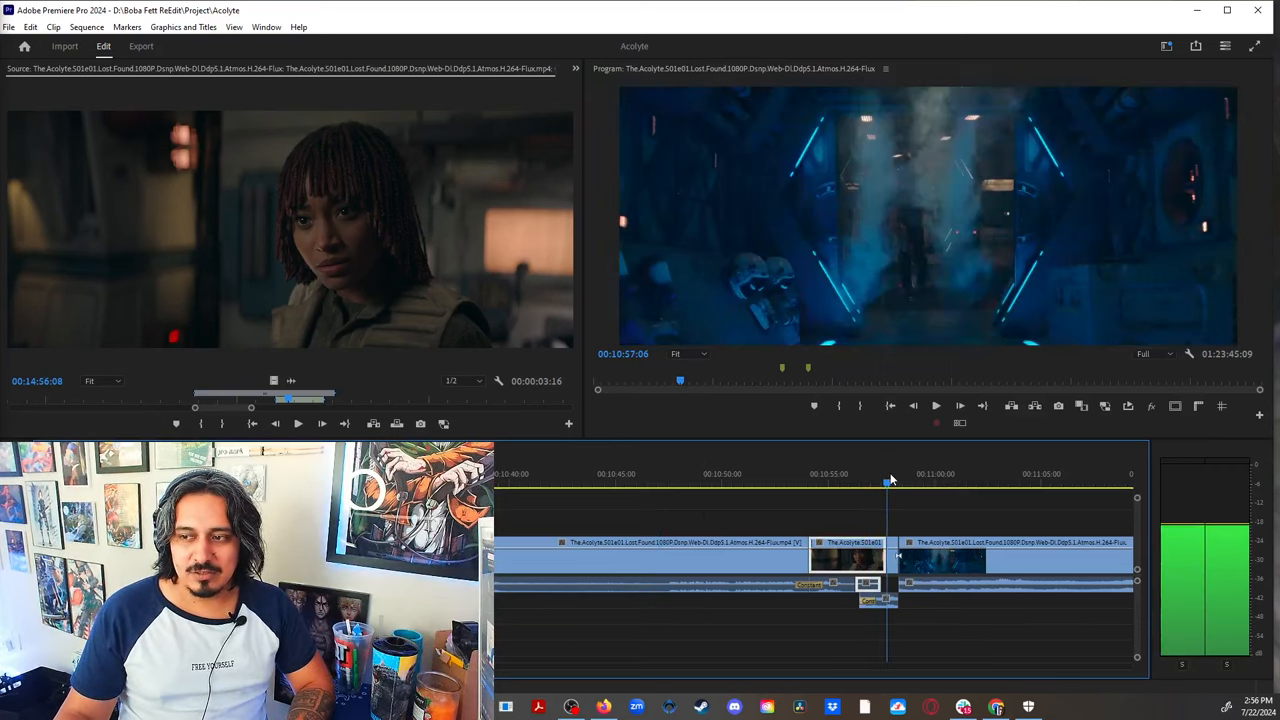